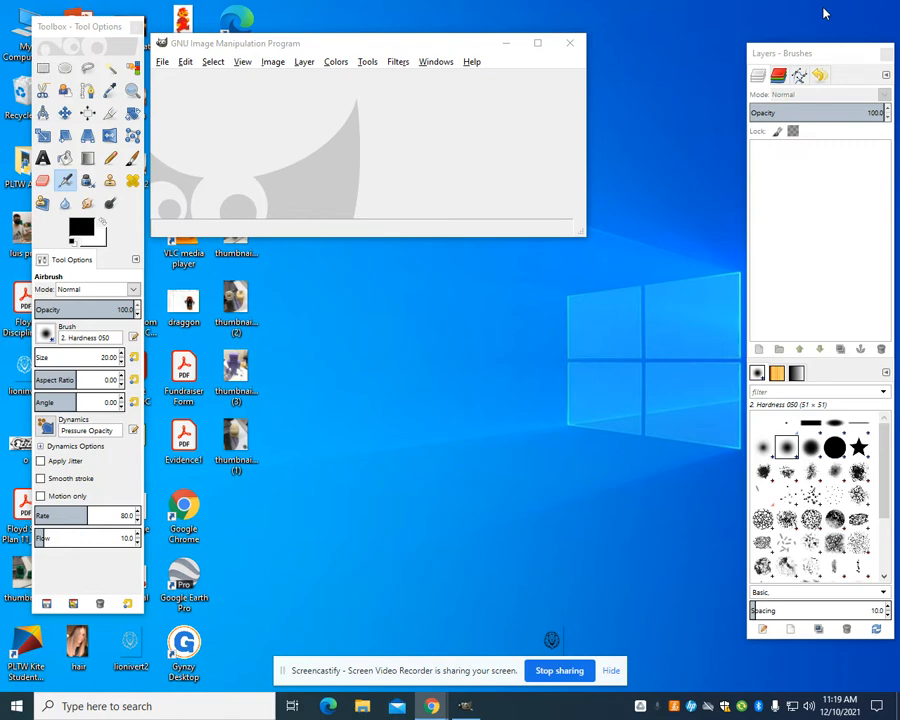
mouse_move(442, 147)
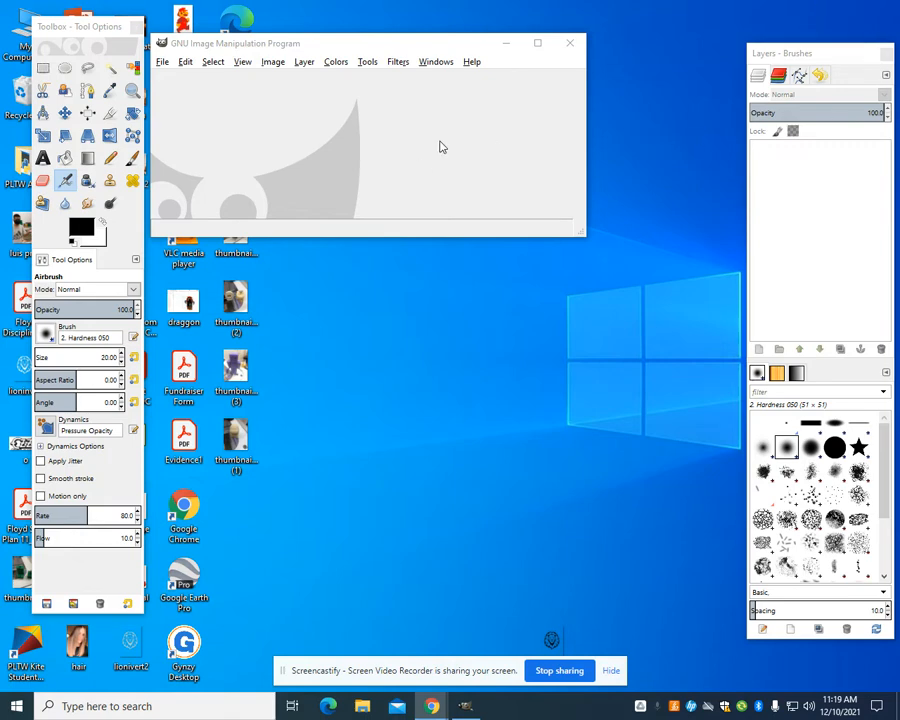
mouse_move(408, 68)
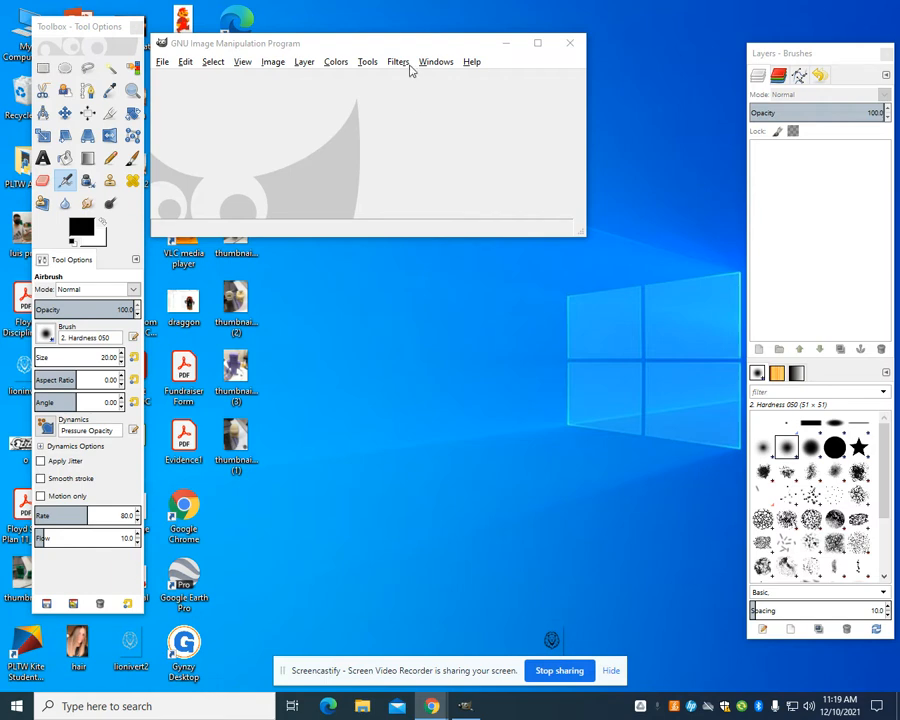
mouse_move(134, 29)
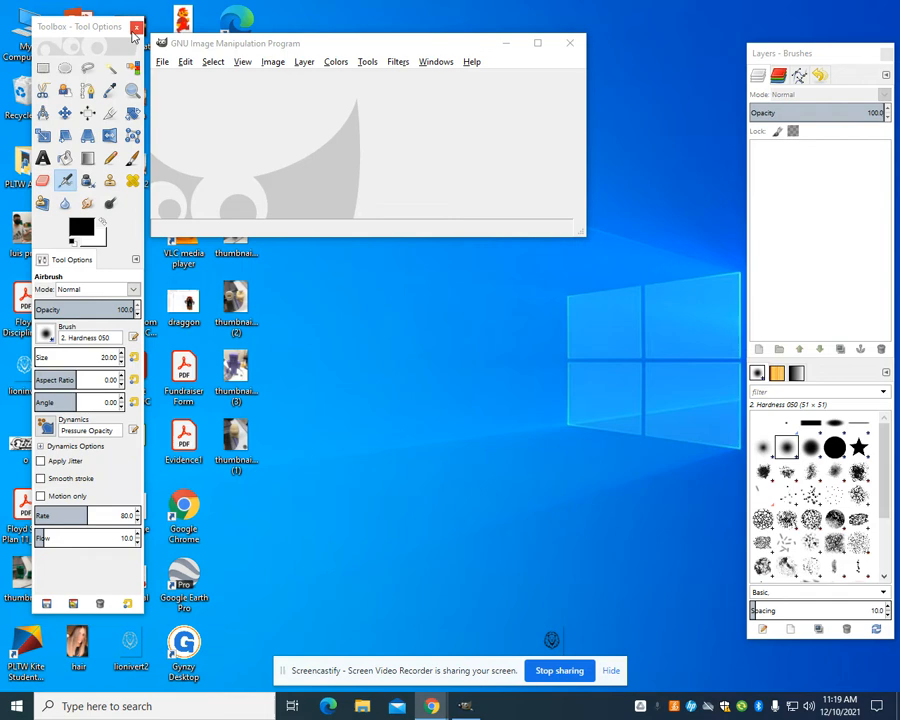
Close the Toolbox dock, reopen both docks from Recently Closed Docks, then close Toolbox again.
click(137, 27)
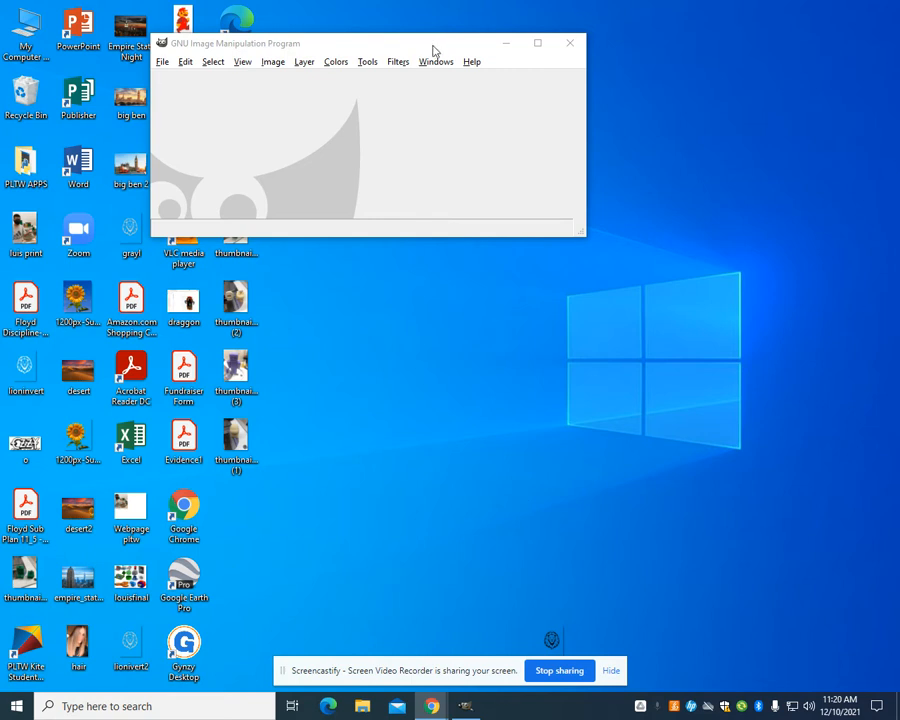
click(436, 61)
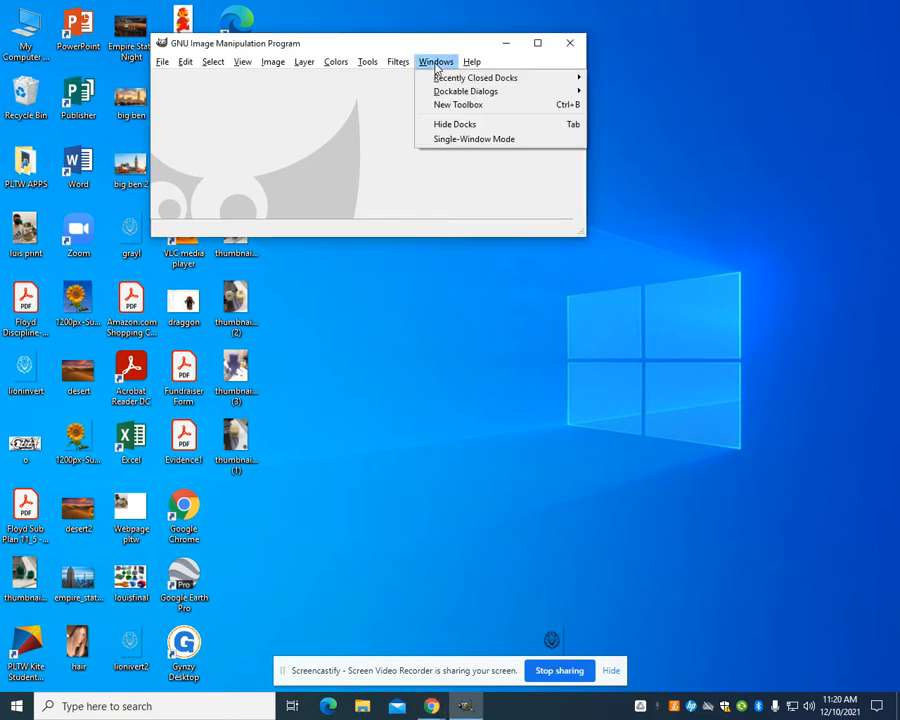
mouse_move(475, 77)
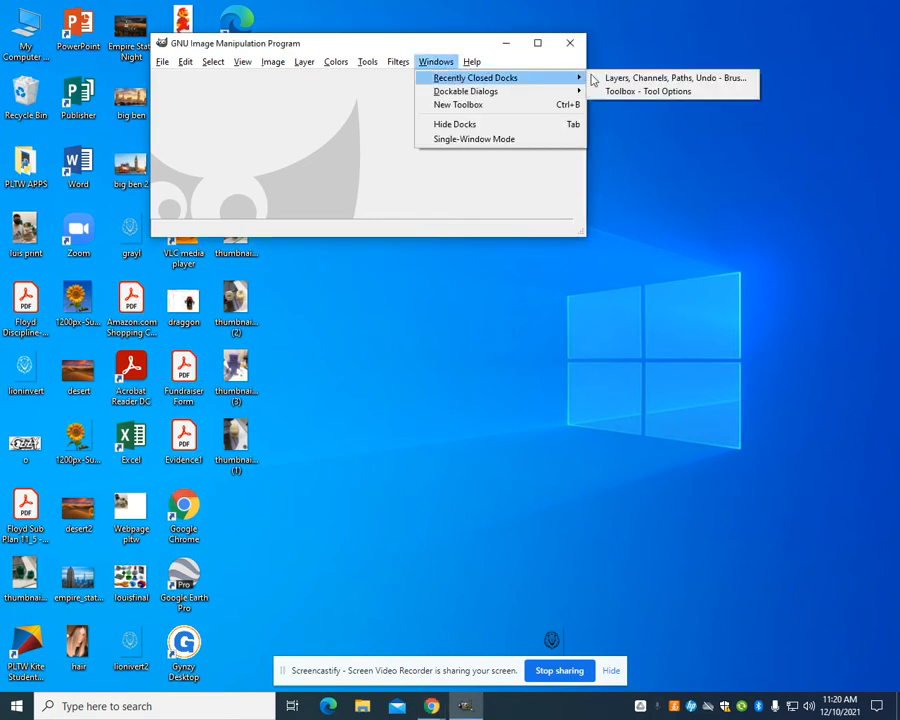
click(671, 78)
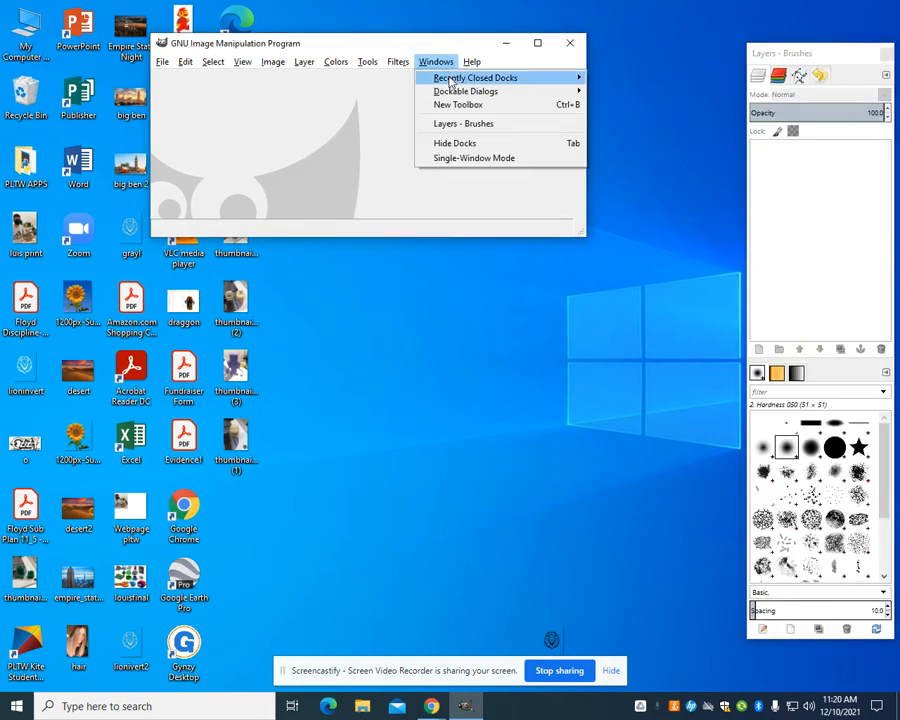
click(458, 104)
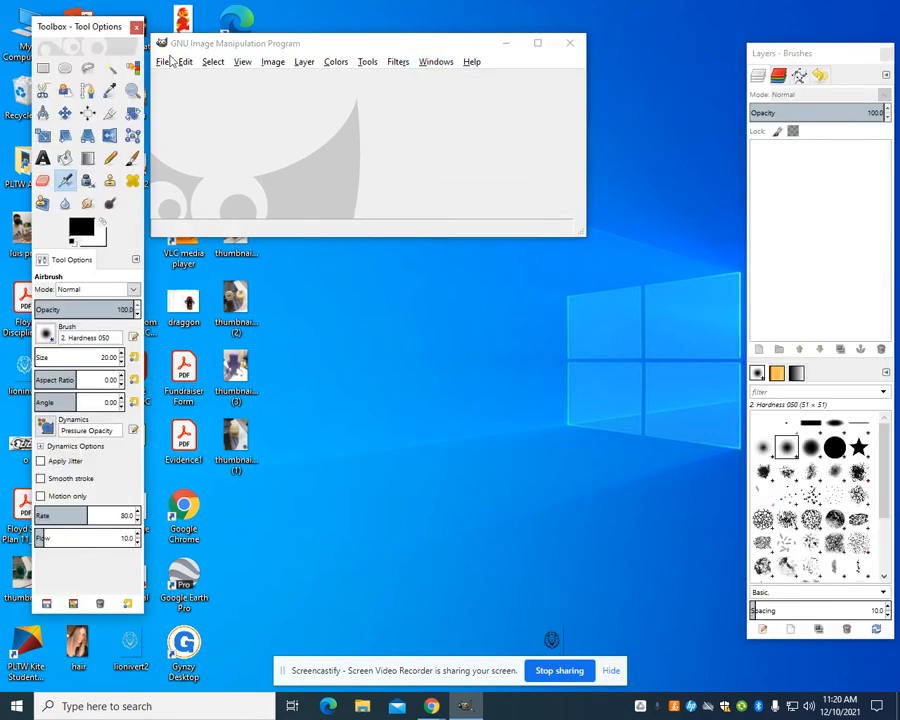
click(137, 26)
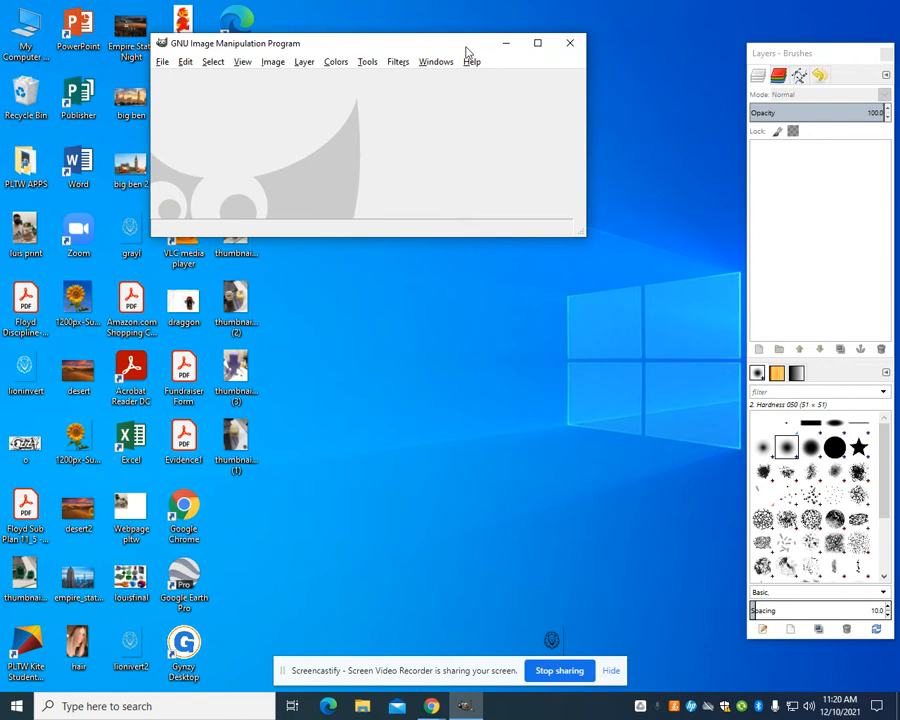
Raise Layers, close the Layers–Brushes dock, and briefly open and close a standalone Layers dialog.
click(435, 61)
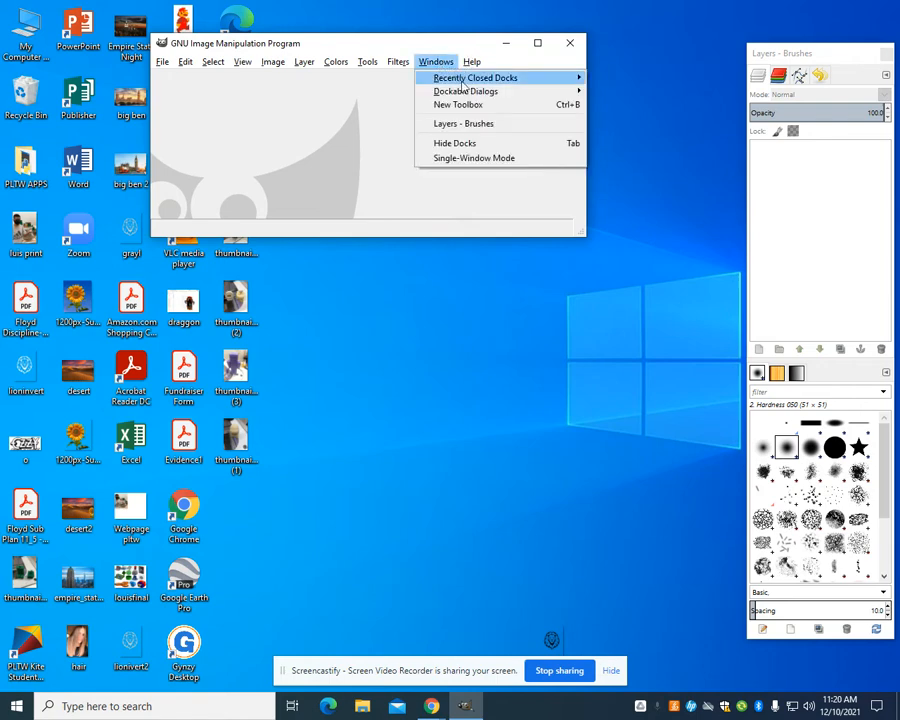
mouse_move(465, 91)
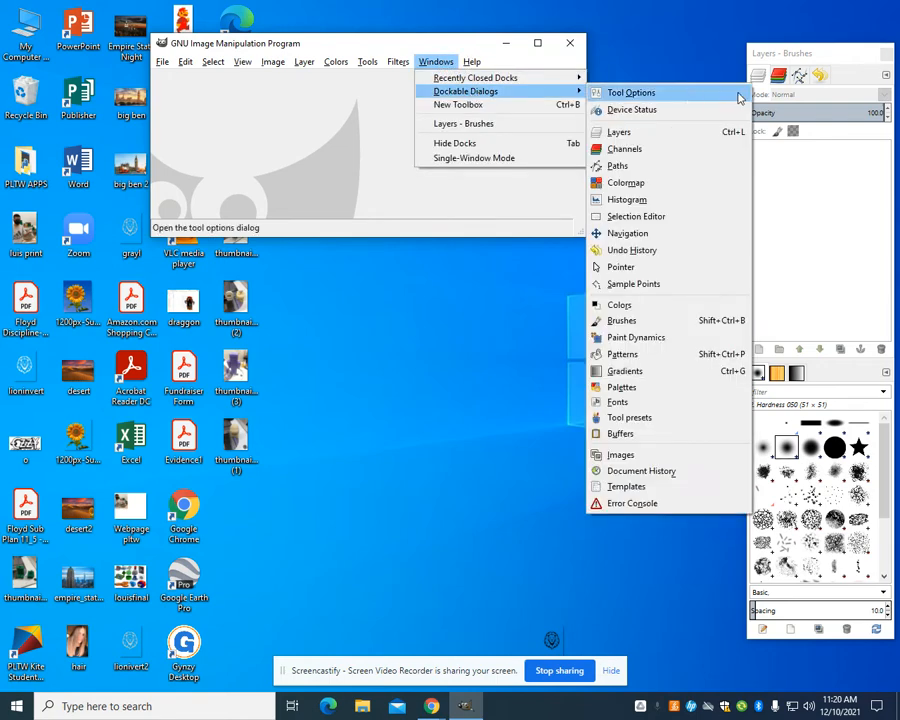
mouse_move(618, 131)
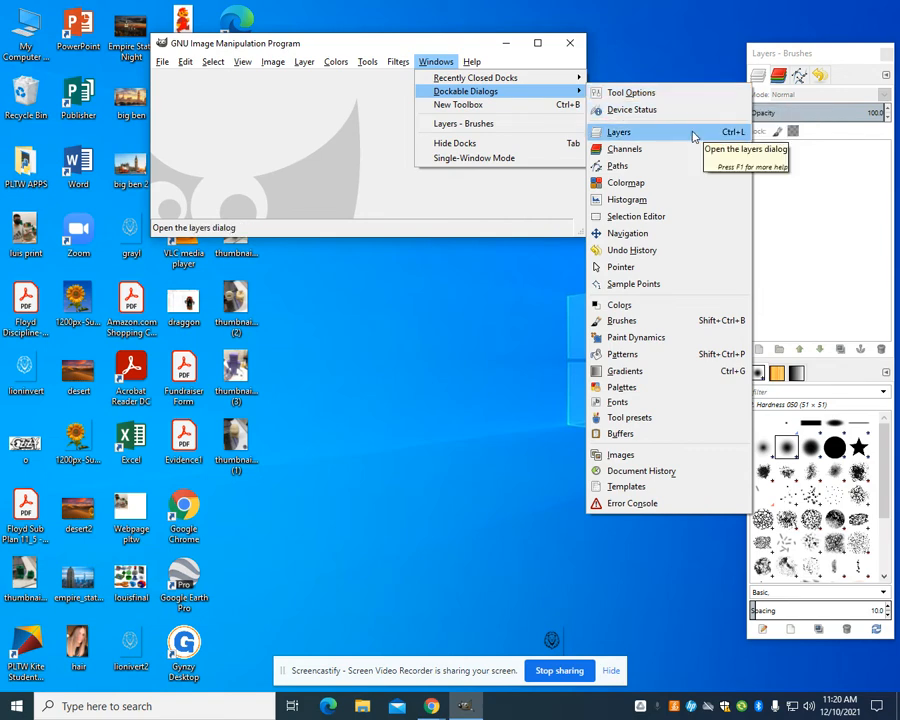
click(618, 131)
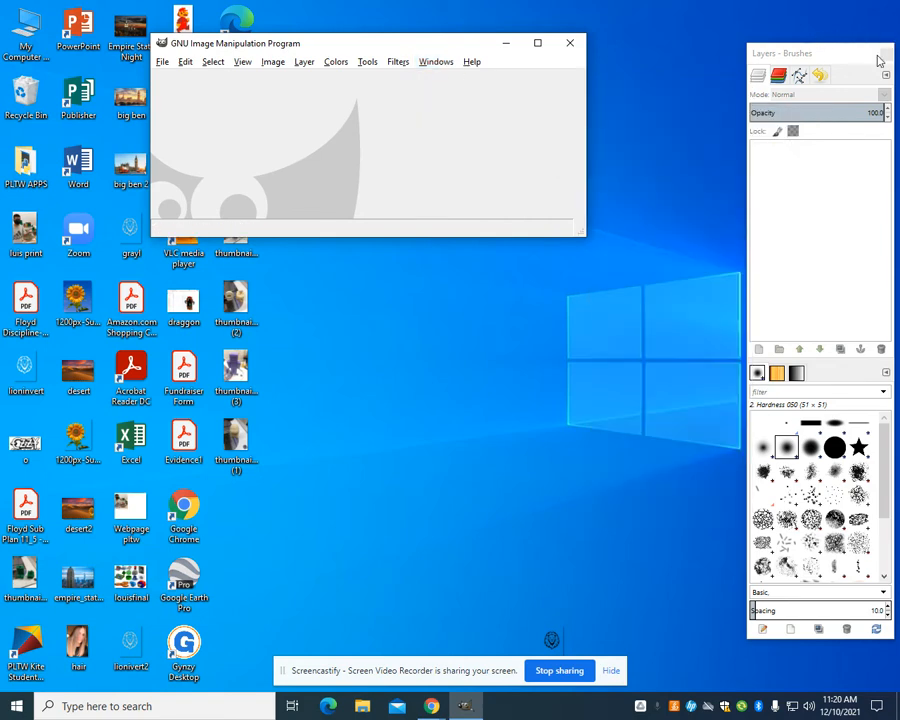
click(436, 61)
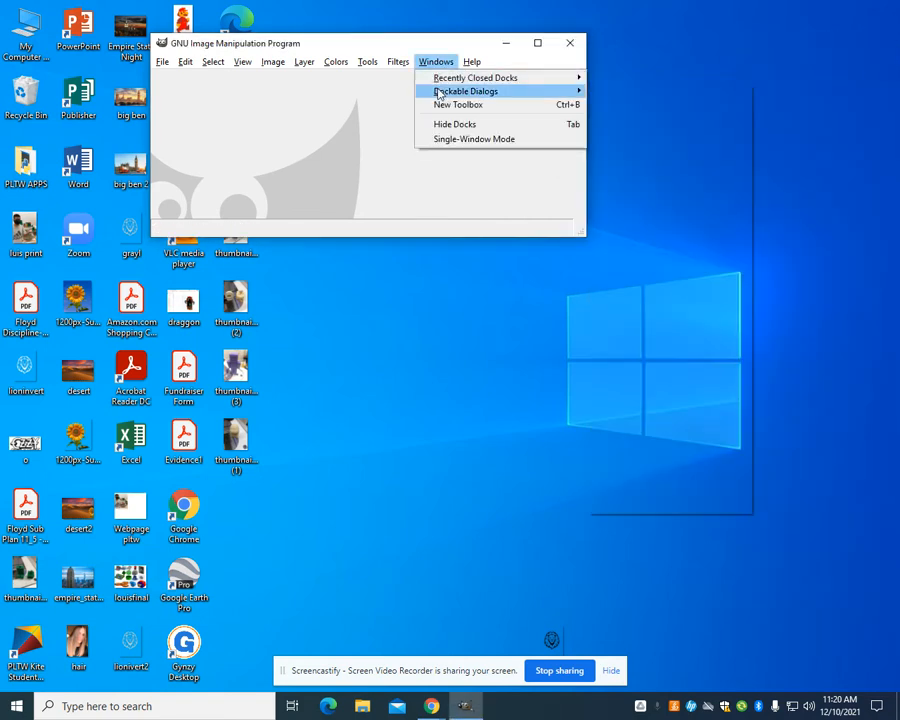
click(463, 91)
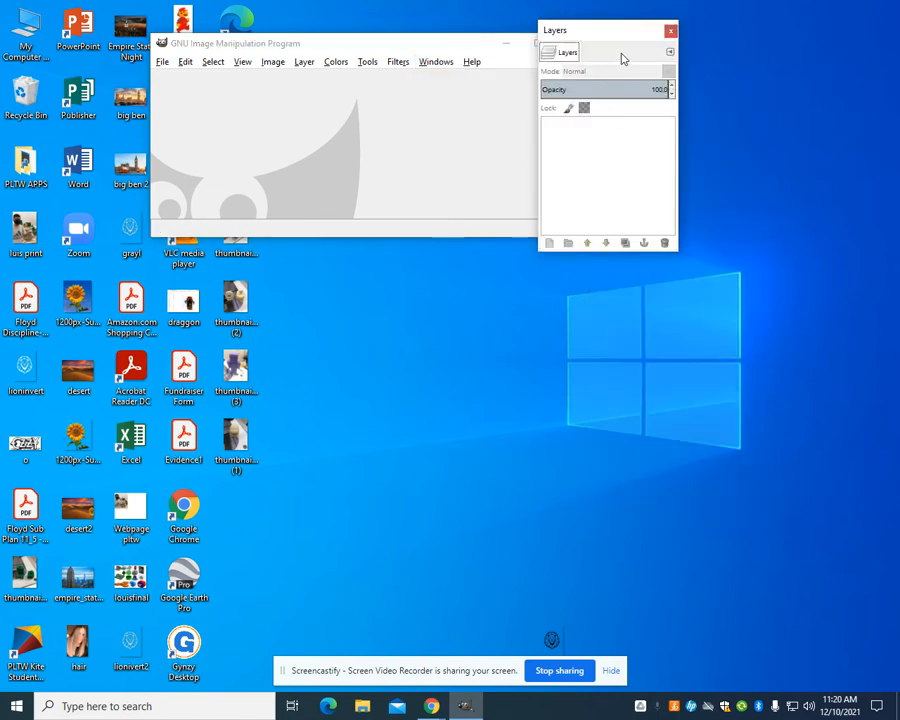
click(670, 30)
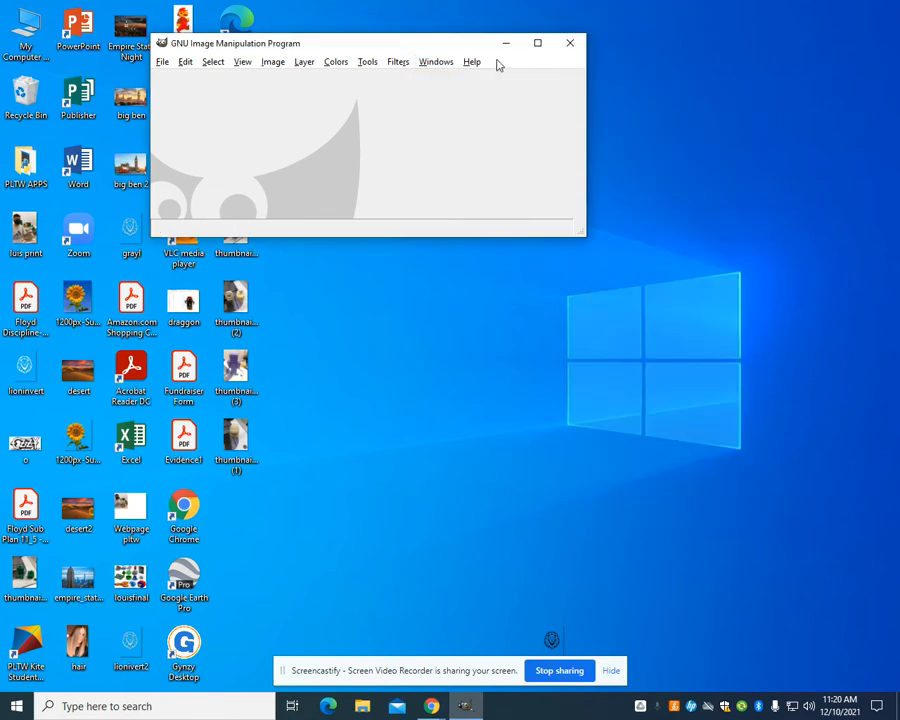
click(435, 61)
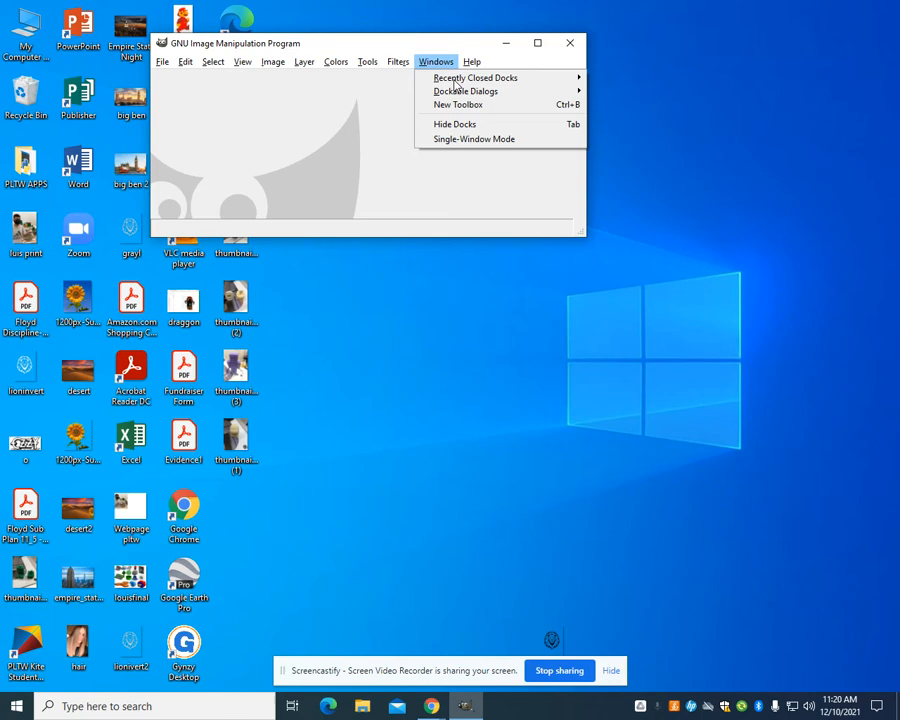
Open a new toolbox and dock the Tool Options panel below its tools.
click(457, 104)
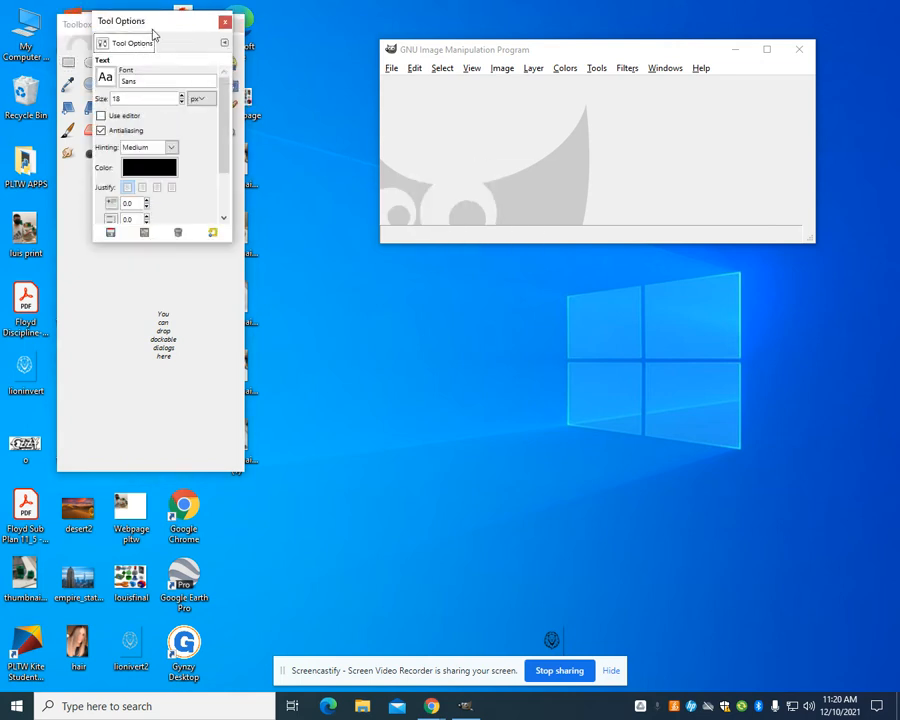
mouse_move(132, 43)
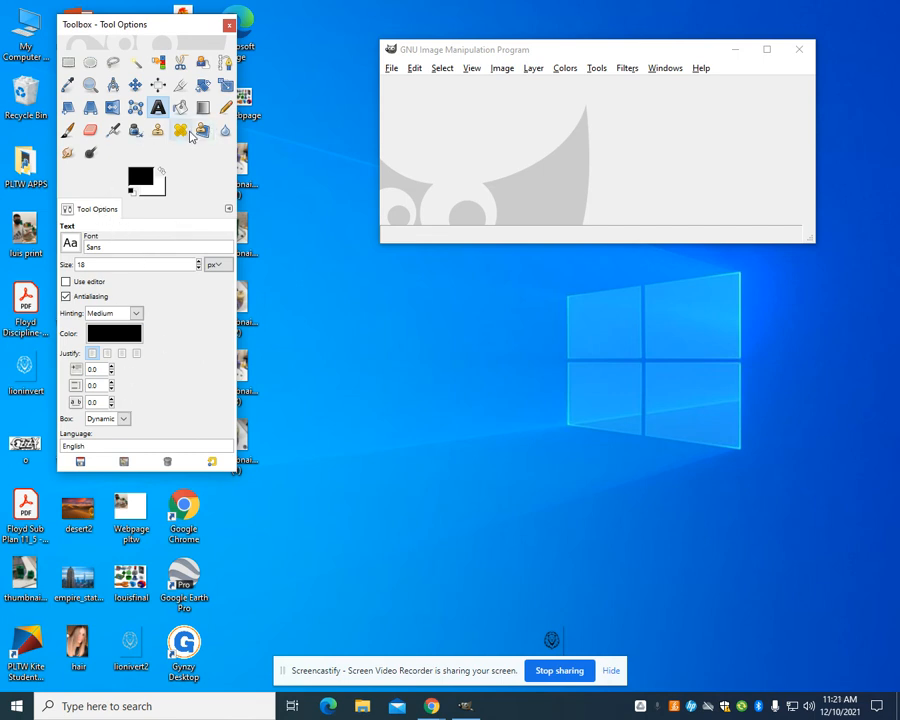
click(665, 67)
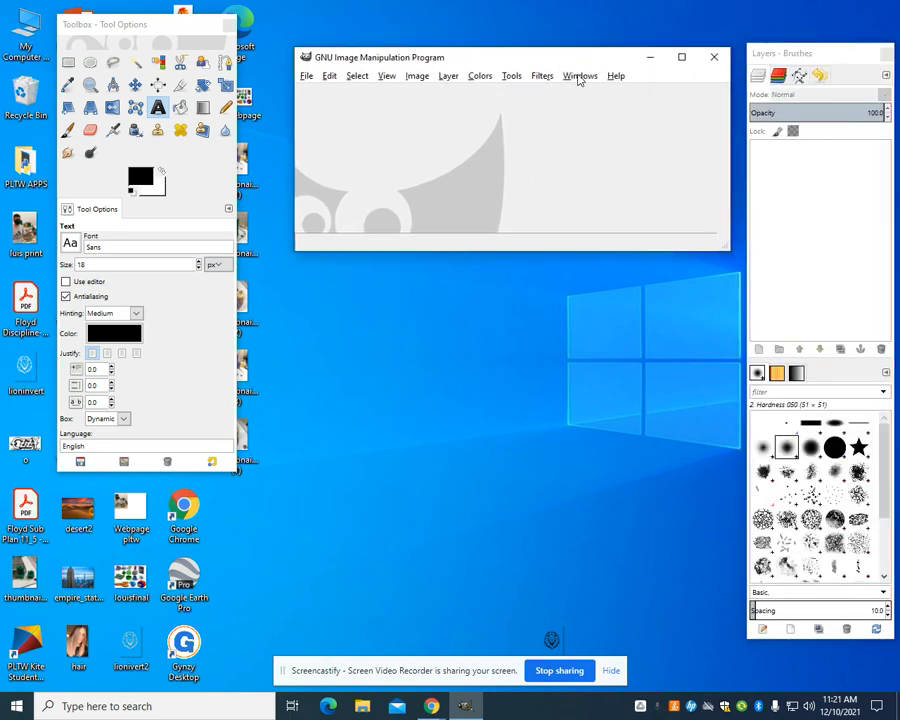
Open the Windows menu listing the toolbox/Tool Options and Layers–Brushes docks.
click(580, 75)
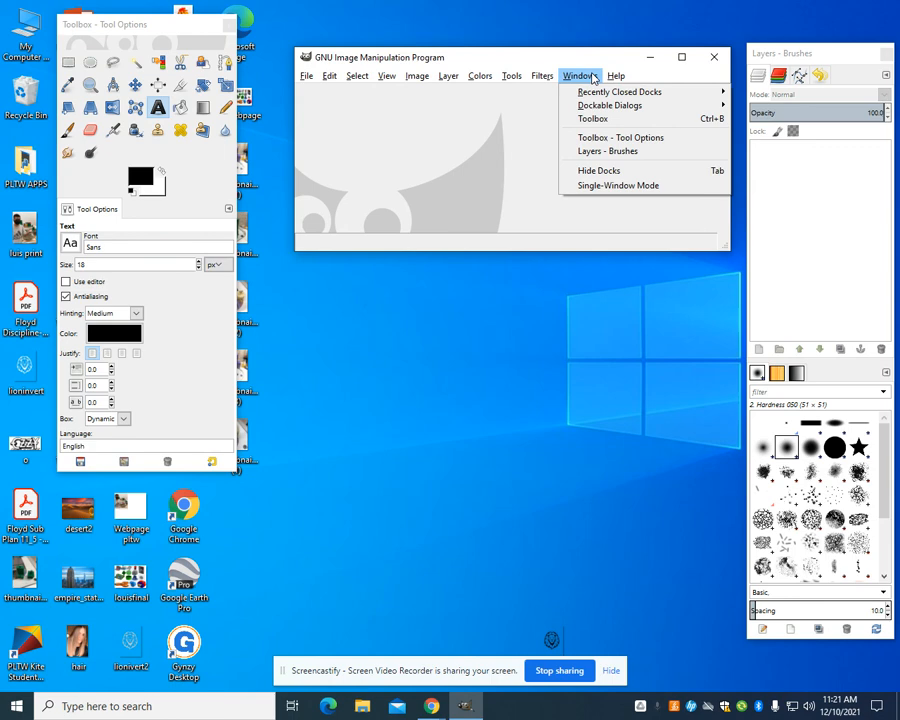
mouse_move(609, 105)
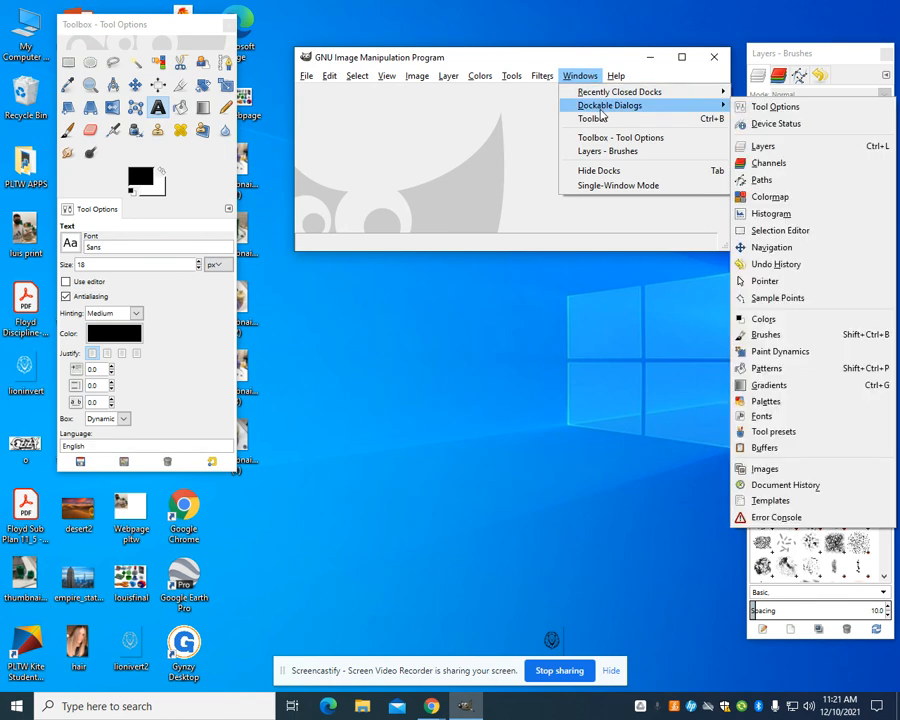
mouse_move(591, 118)
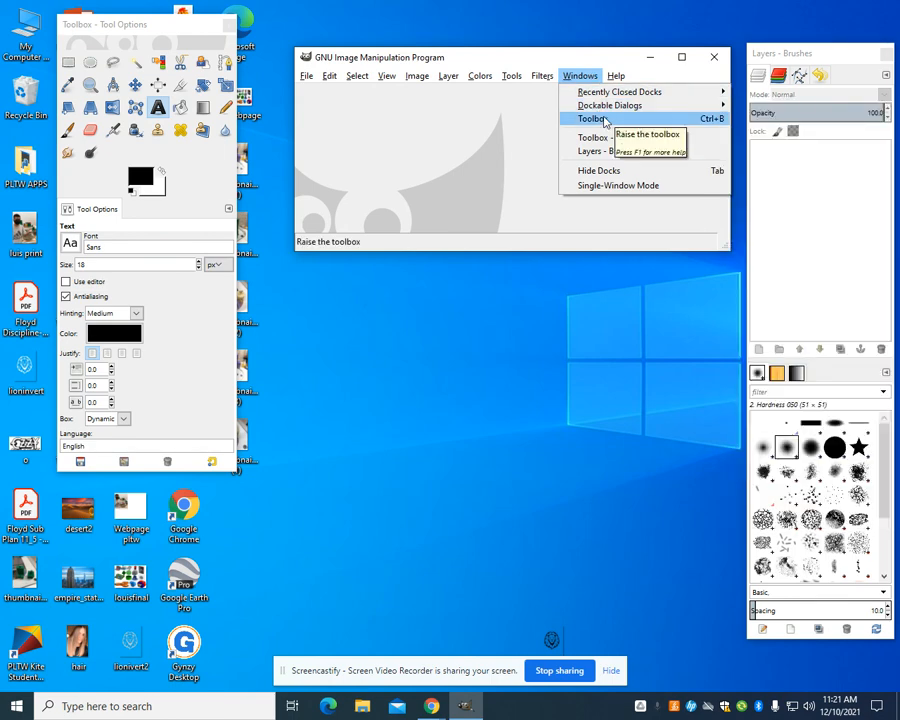